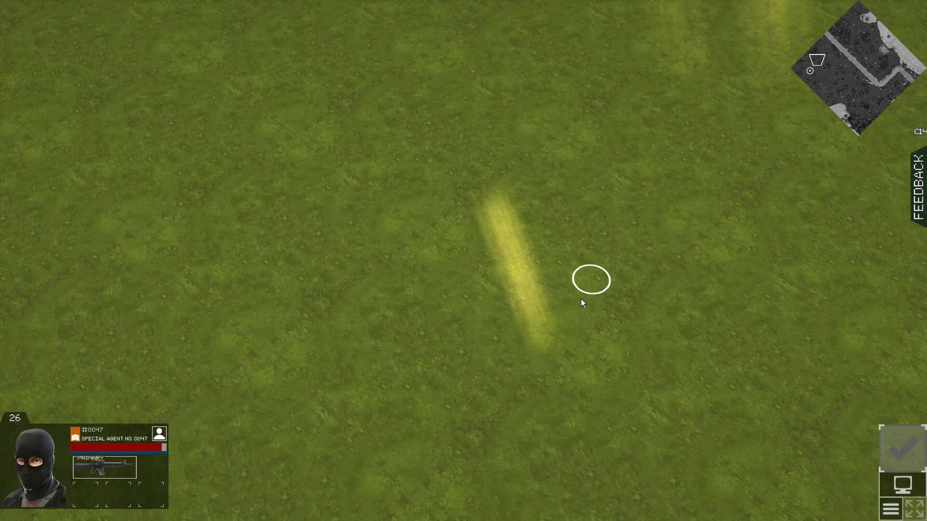
{"action": "mouse_move", "coordinate": [417, 325]}
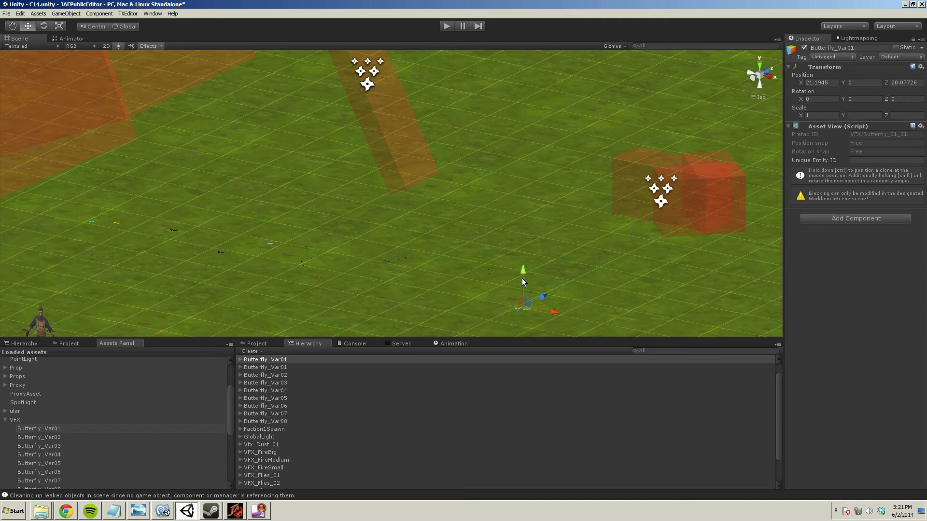
Step: Select VFX_Dust_01 to frame the glowing dust effect beside the butterfly prefabs on the grass
{"action": "left_click", "coordinate": [262, 444]}
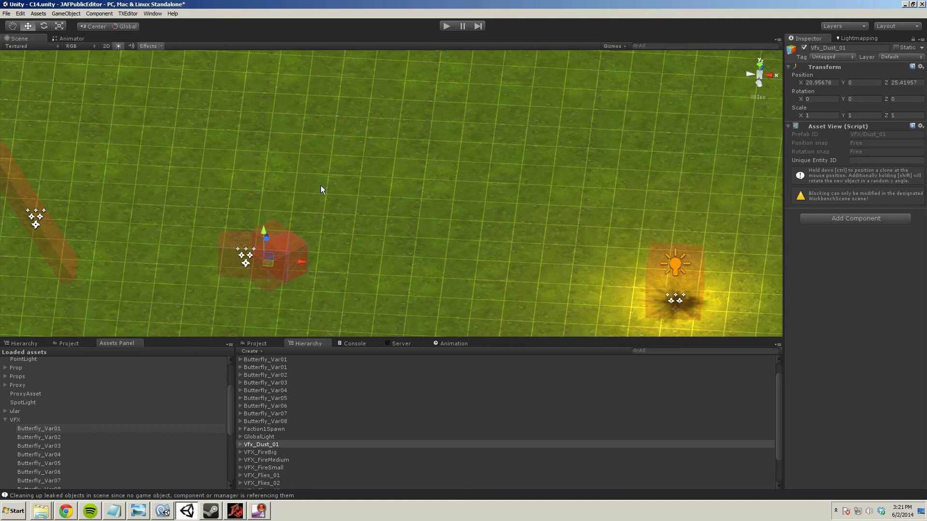
{"action": "mouse_move", "coordinate": [281, 171]}
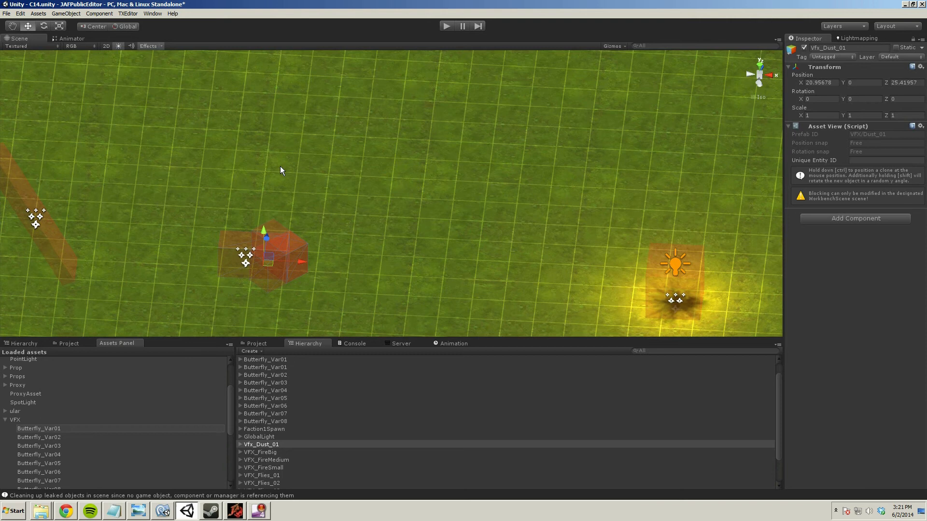